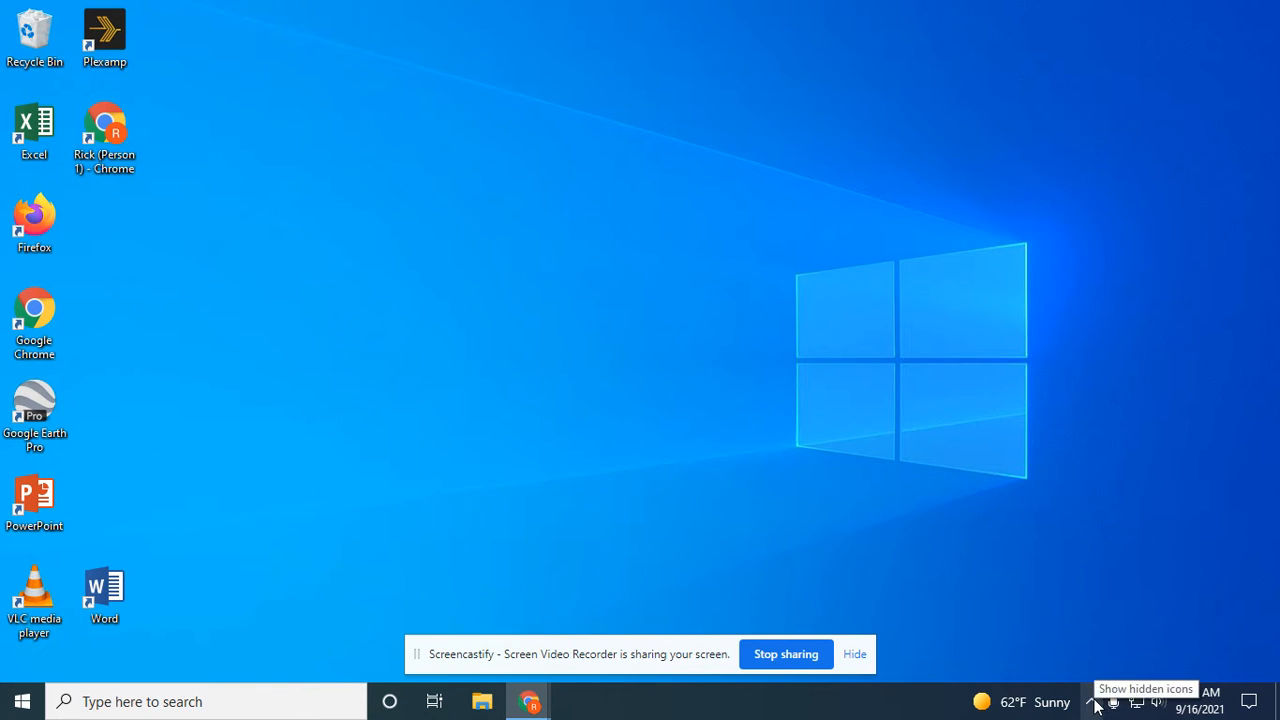
Reveal the hidden tray icons to reach the LanSchool Teacher Console
left_click(1094, 701)
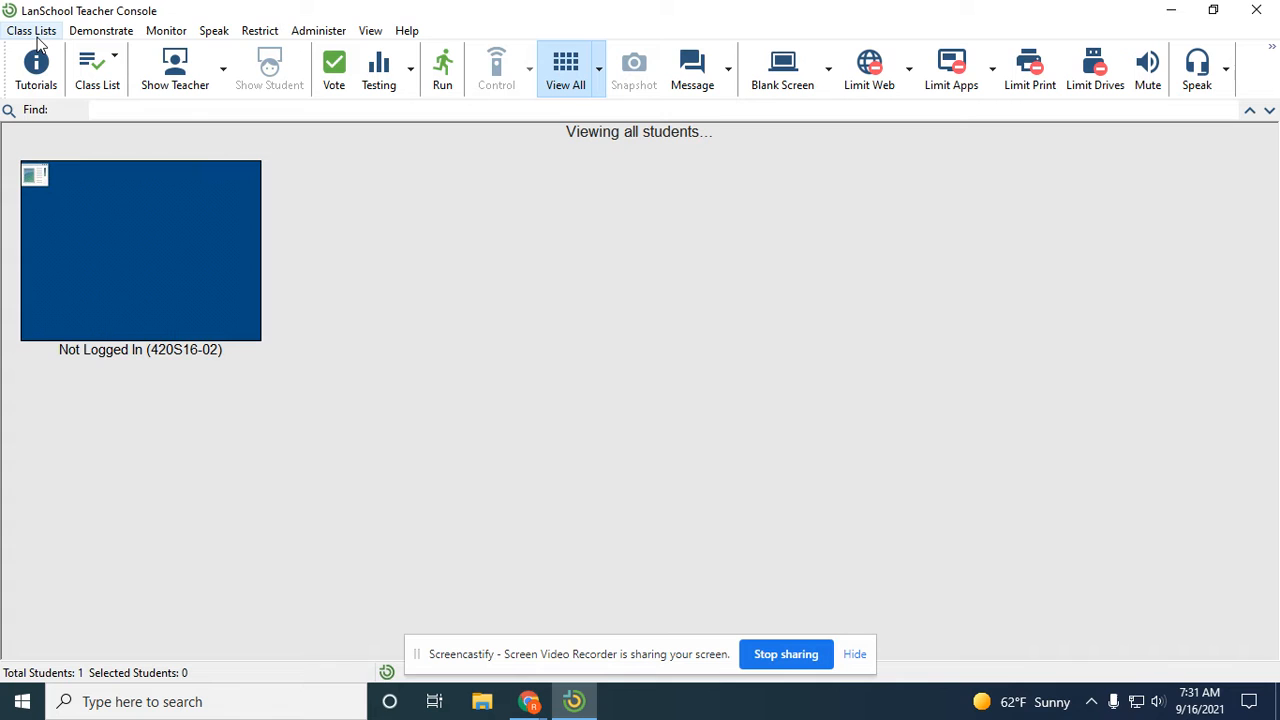
Open Manual Class Lists and select the Period 2.lsc class list (35 students)
left_click(31, 30)
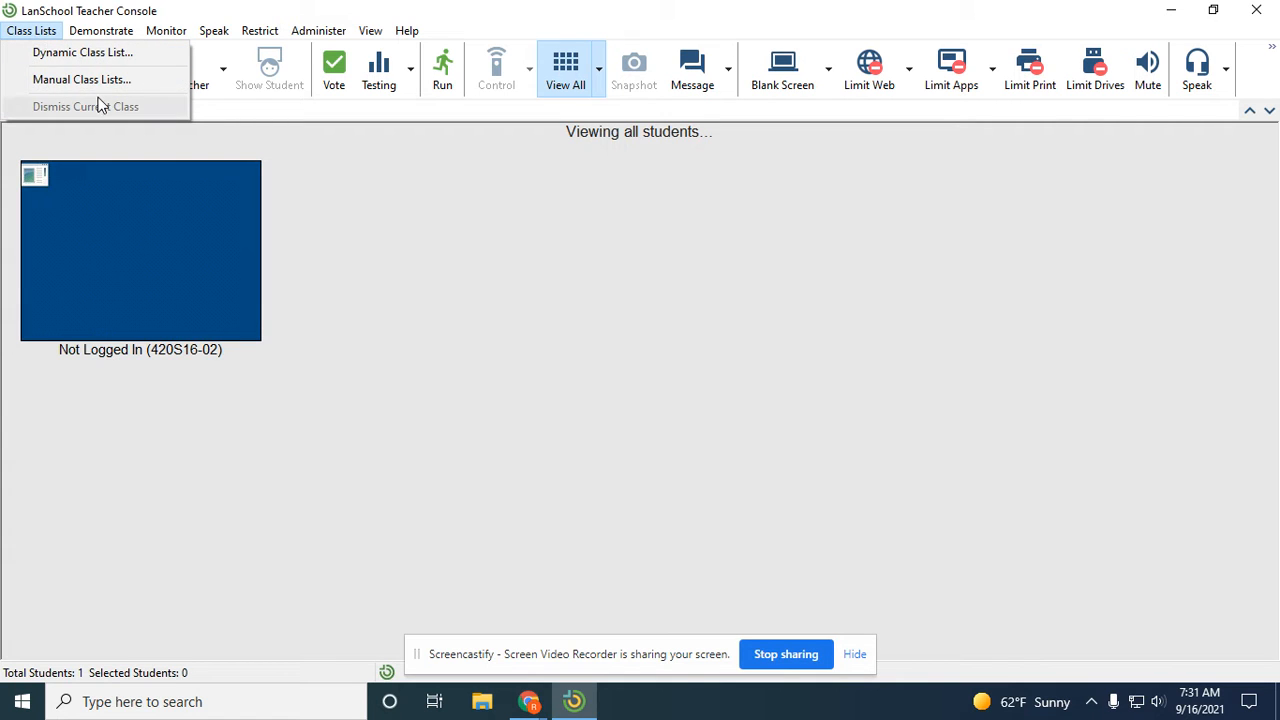
left_click(82, 79)
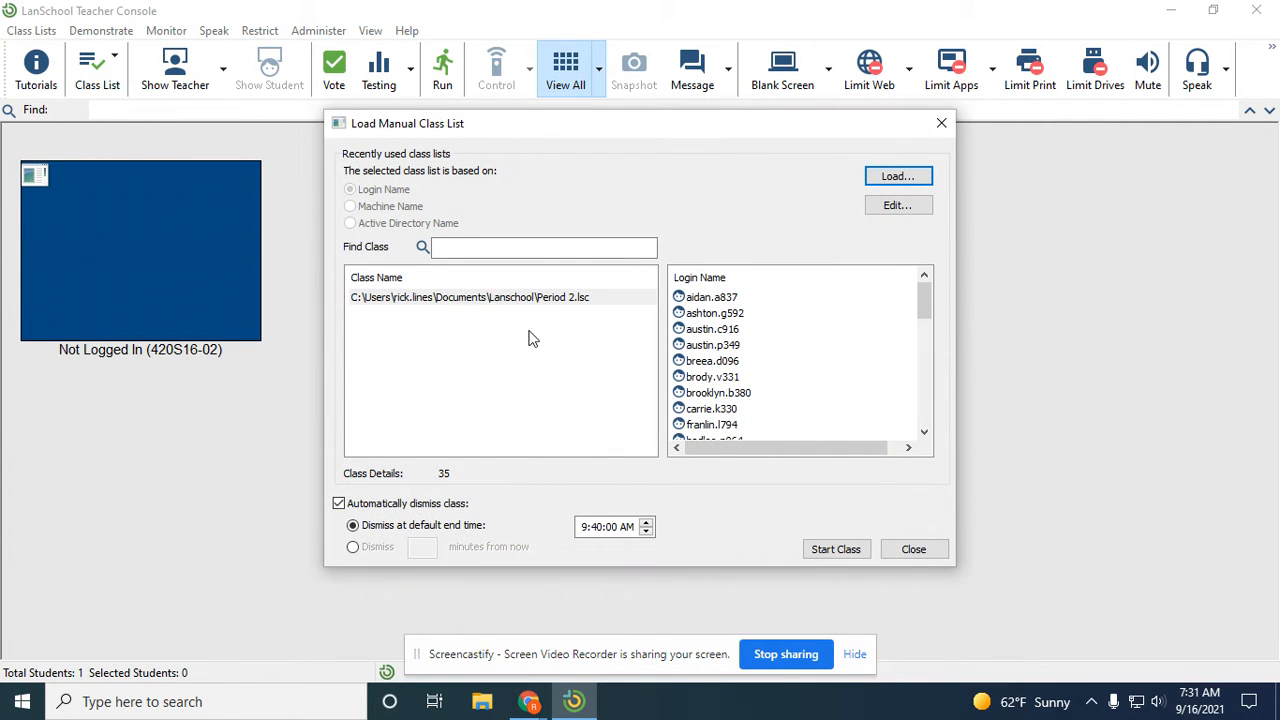
mouse_move(420, 307)
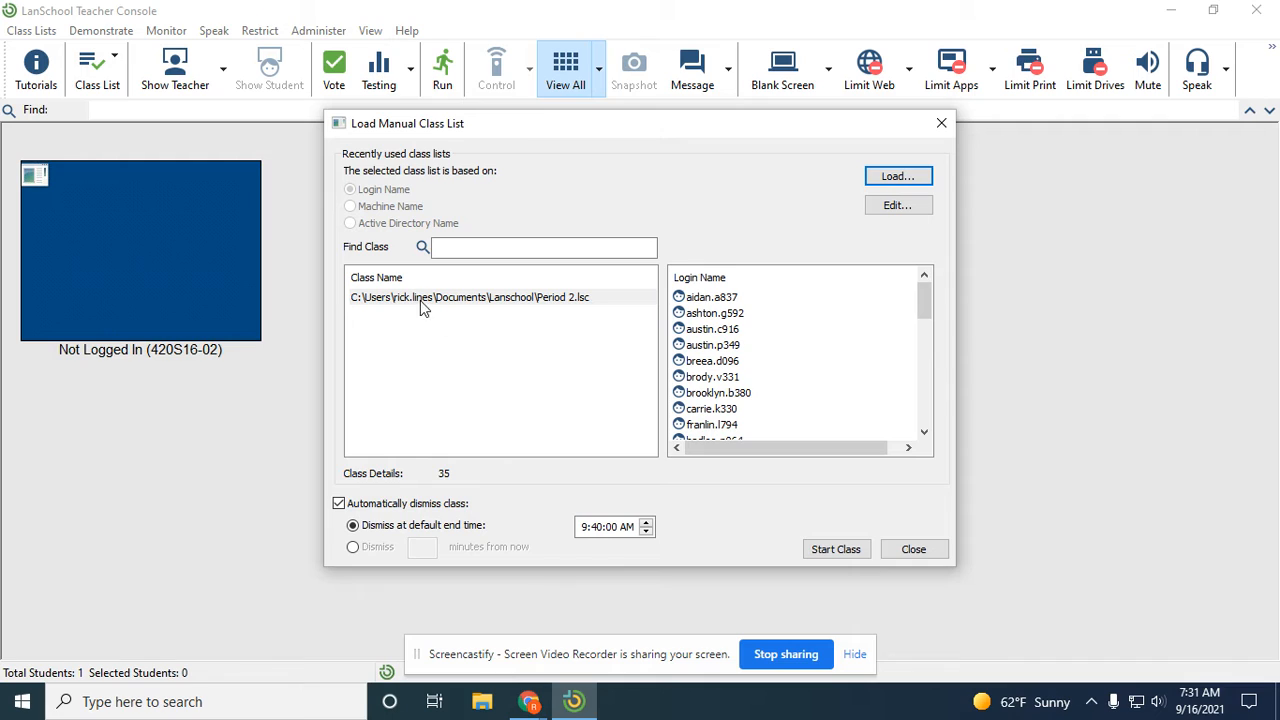
left_click(469, 297)
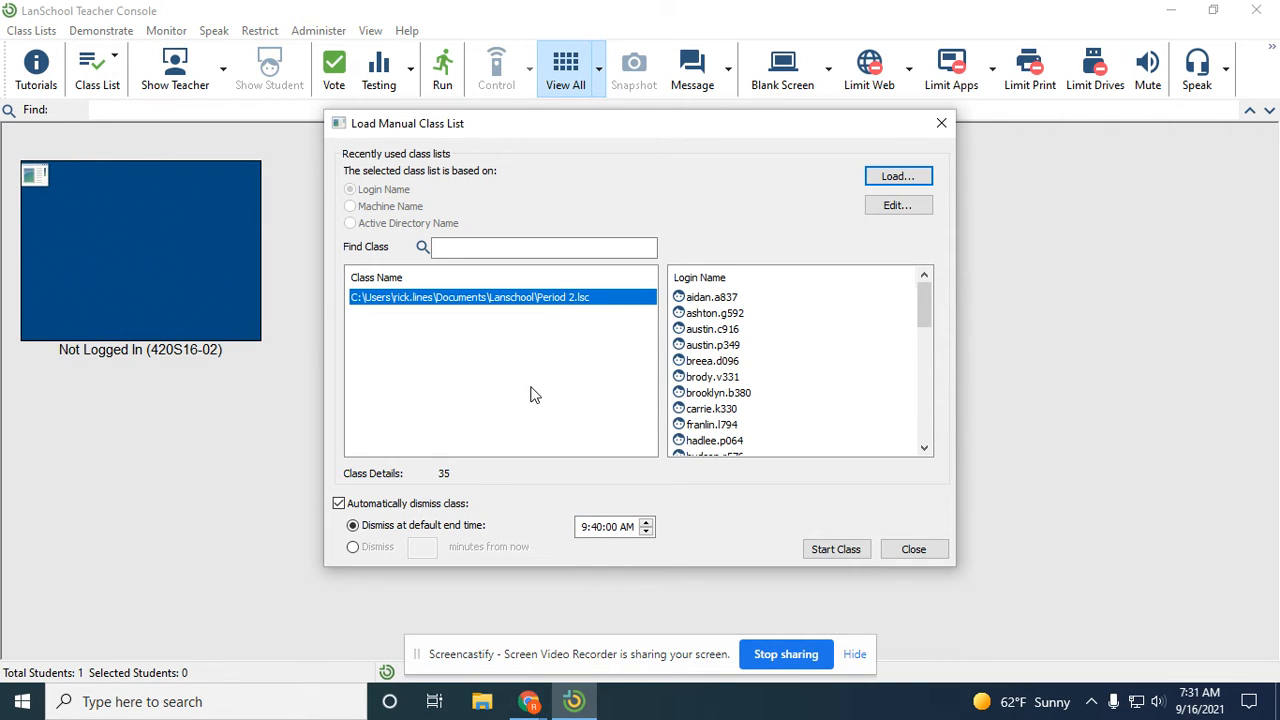
left_click(896, 205)
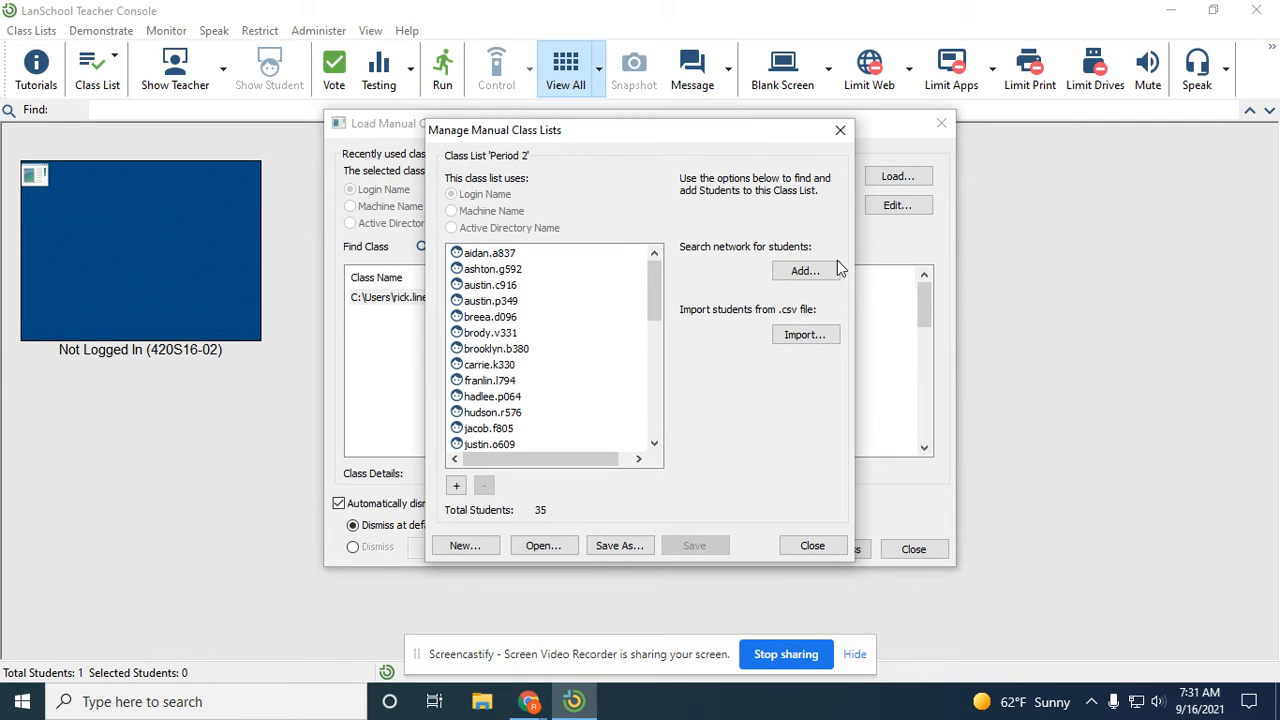
mouse_move(488, 325)
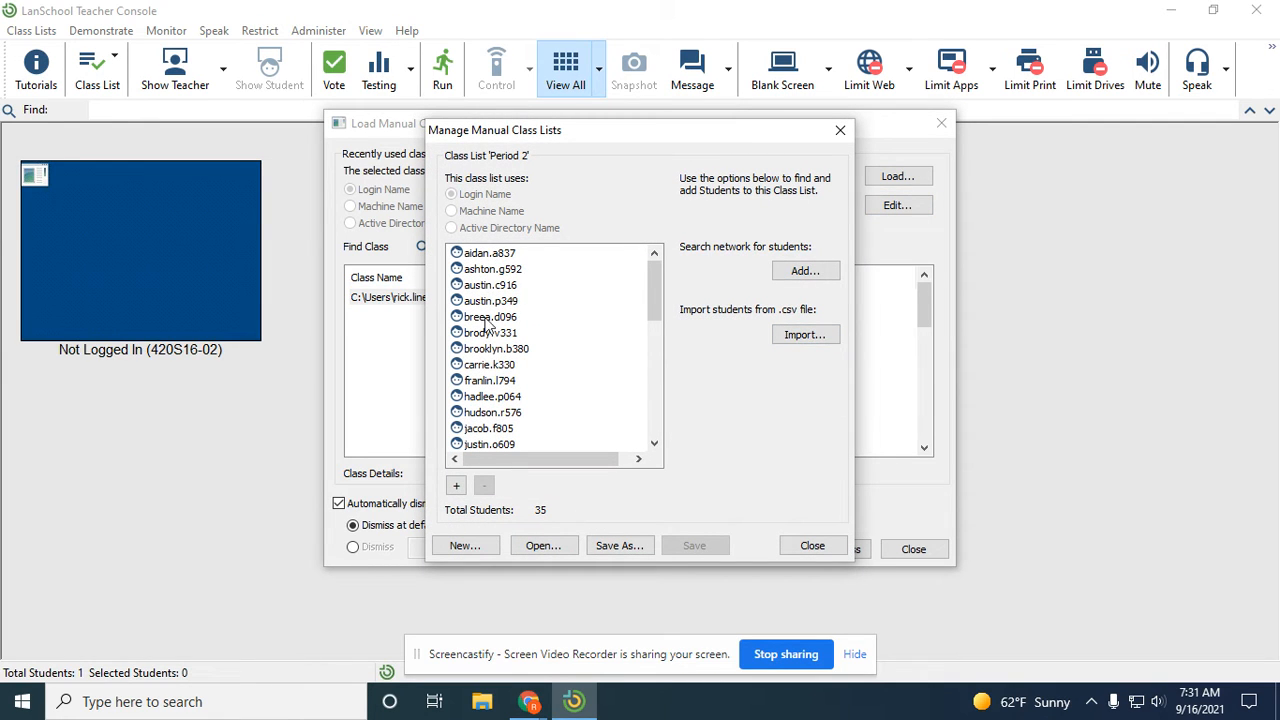
mouse_move(840, 130)
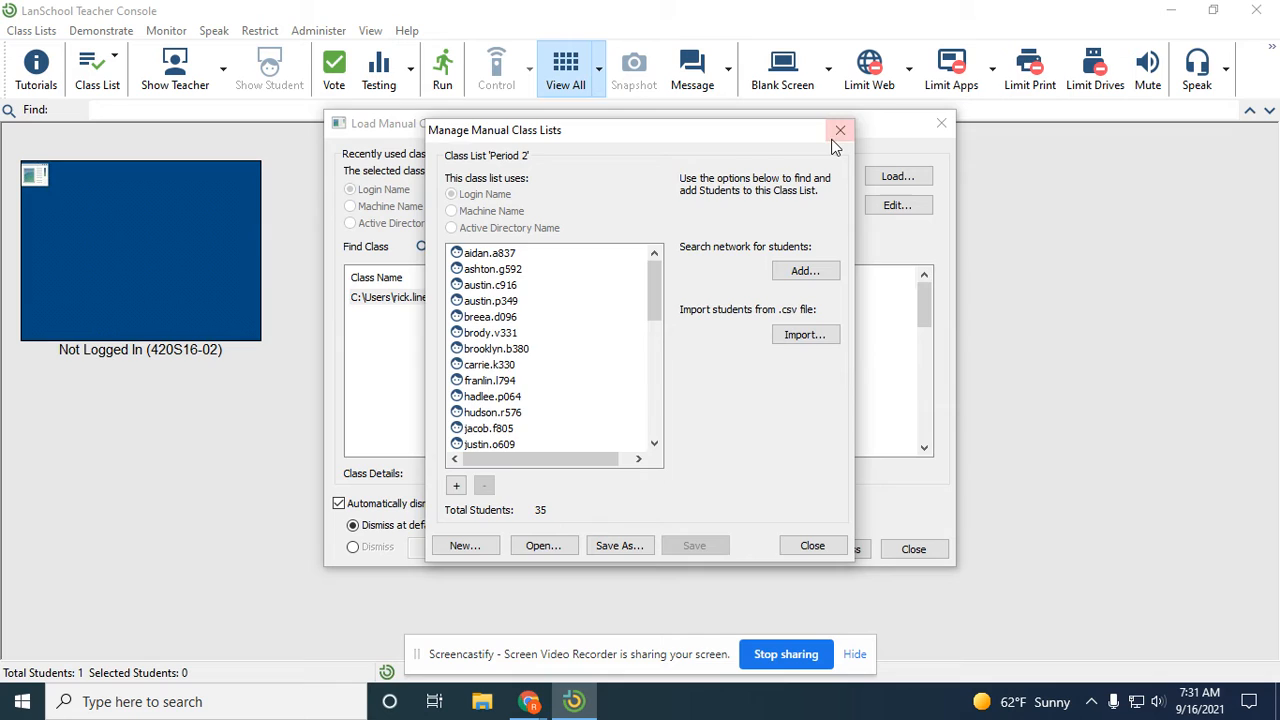
left_click(839, 130)
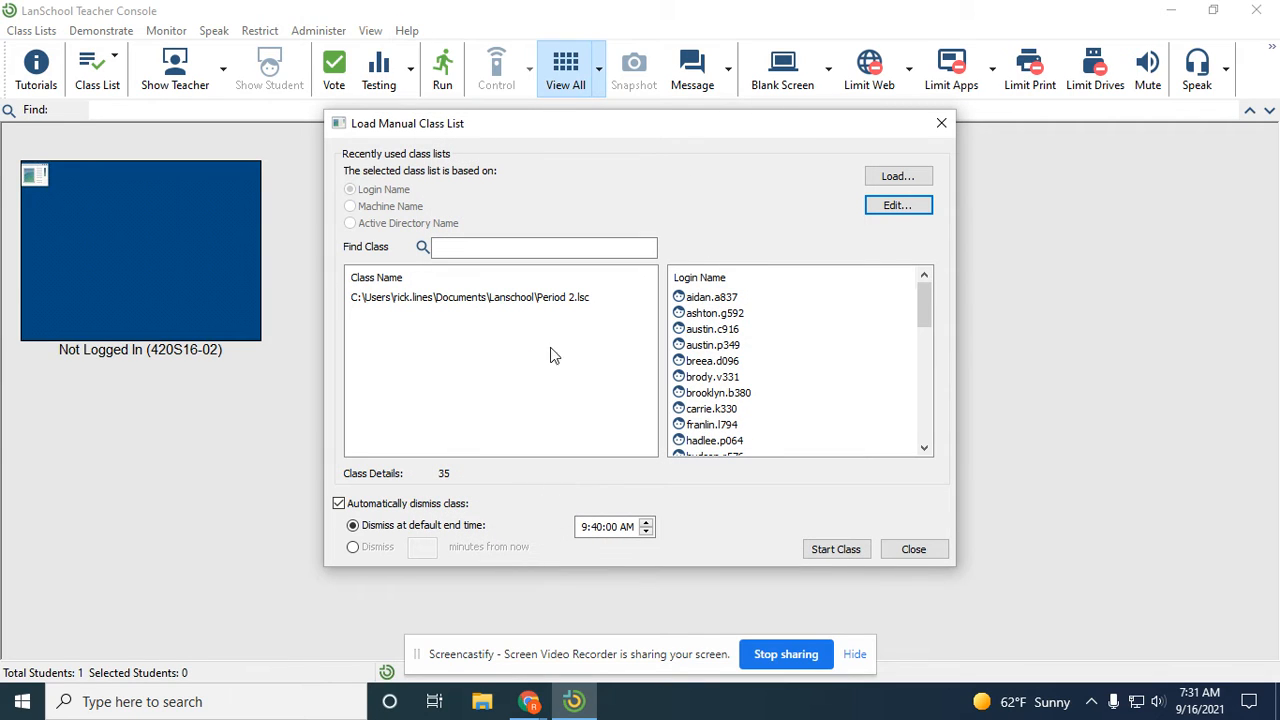
left_click(469, 297)
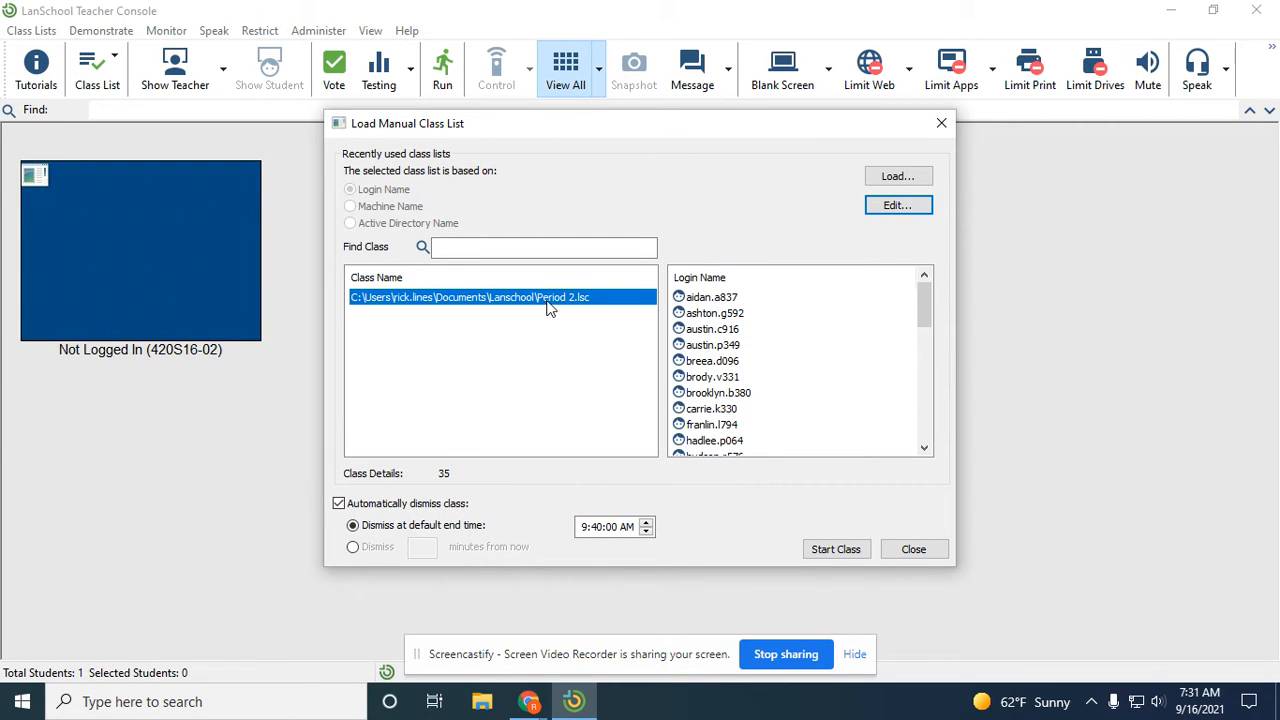
left_click(500, 365)
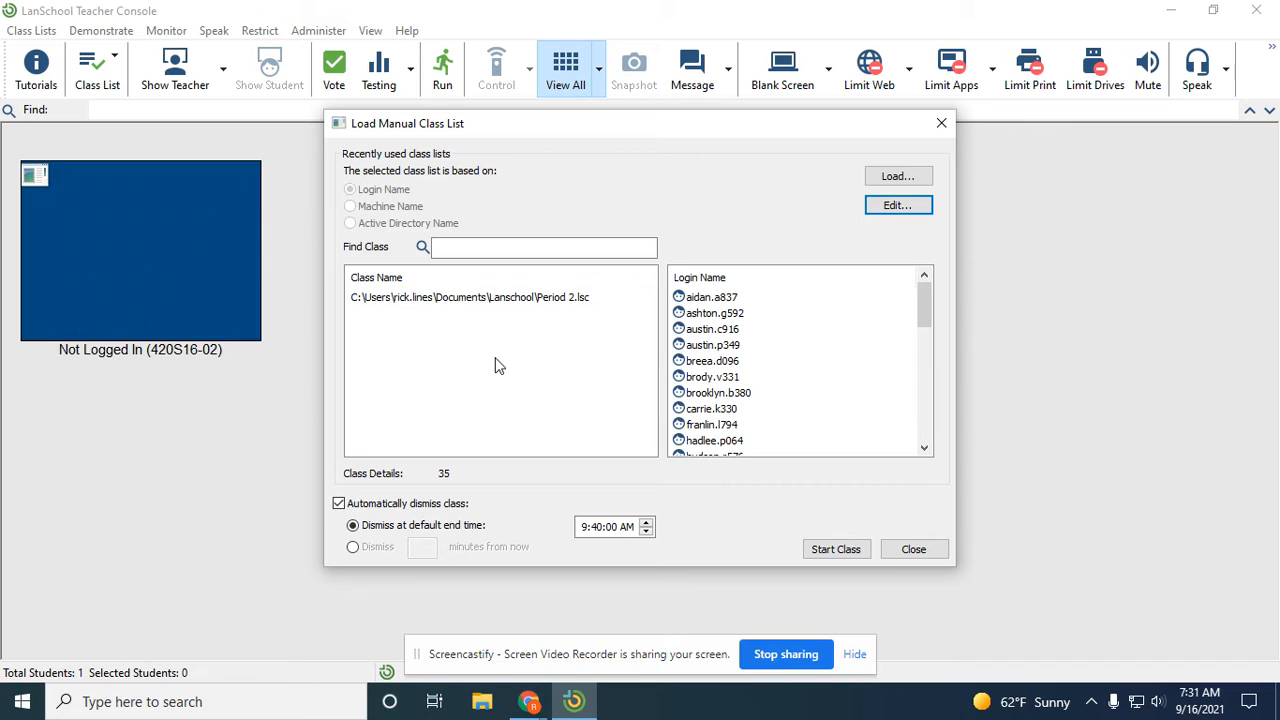
mouse_move(587, 365)
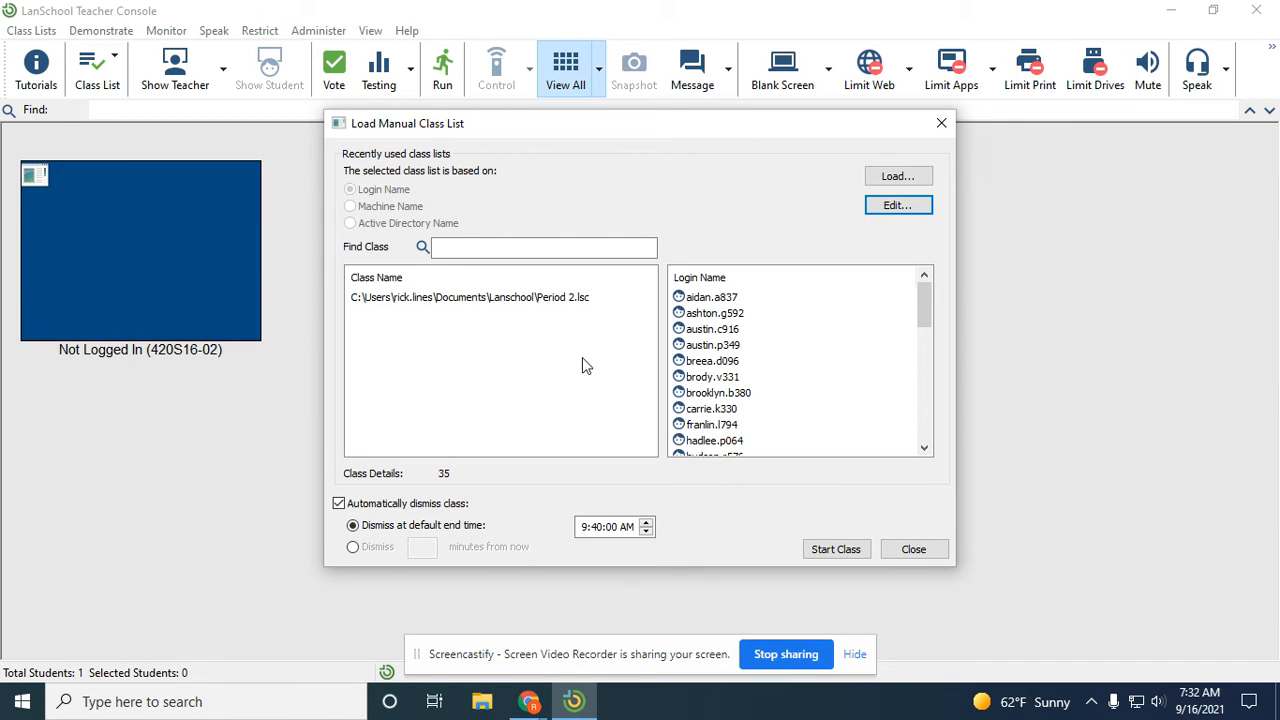
Create a blank class list and browse for a students CSV file
left_click(896, 205)
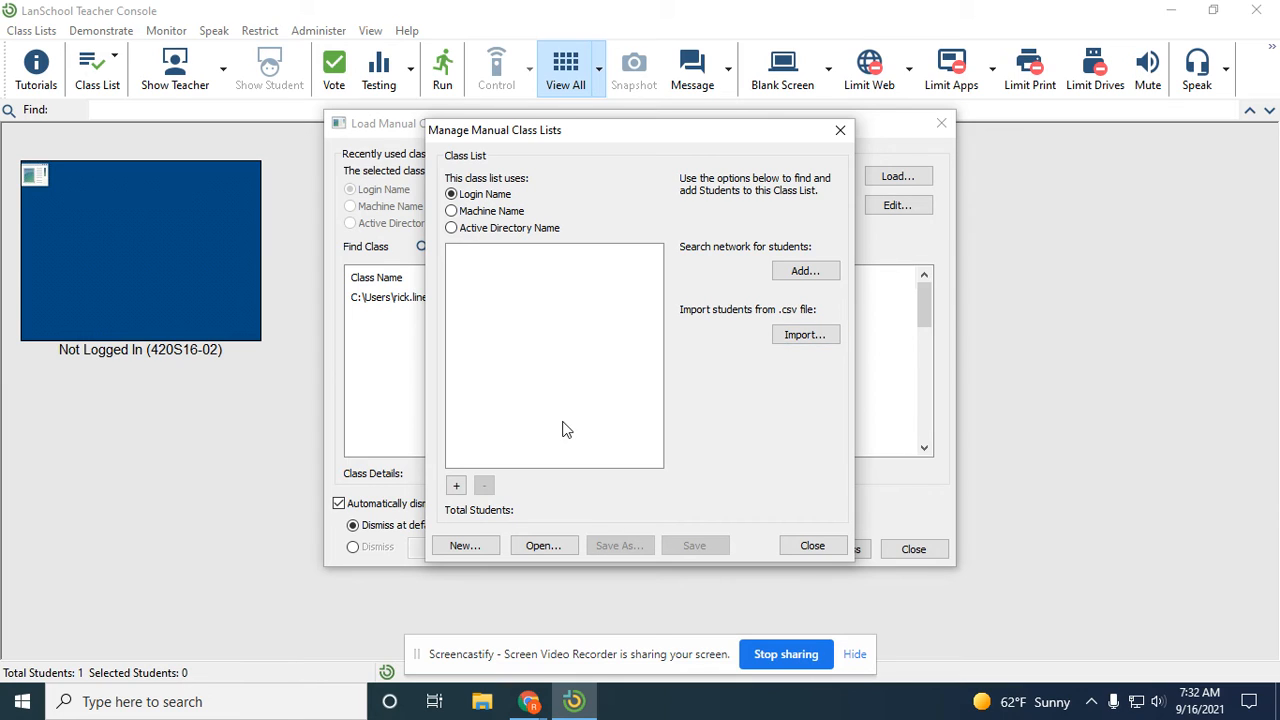
mouse_move(600, 266)
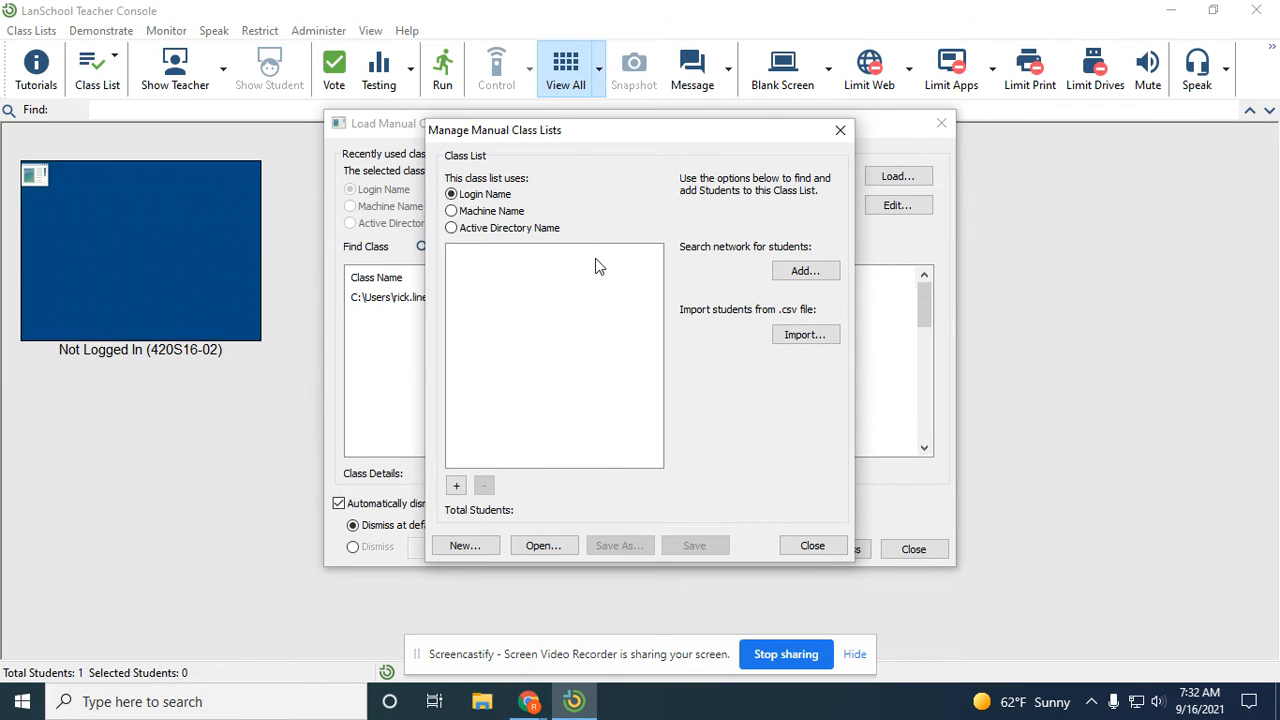
mouse_move(575, 282)
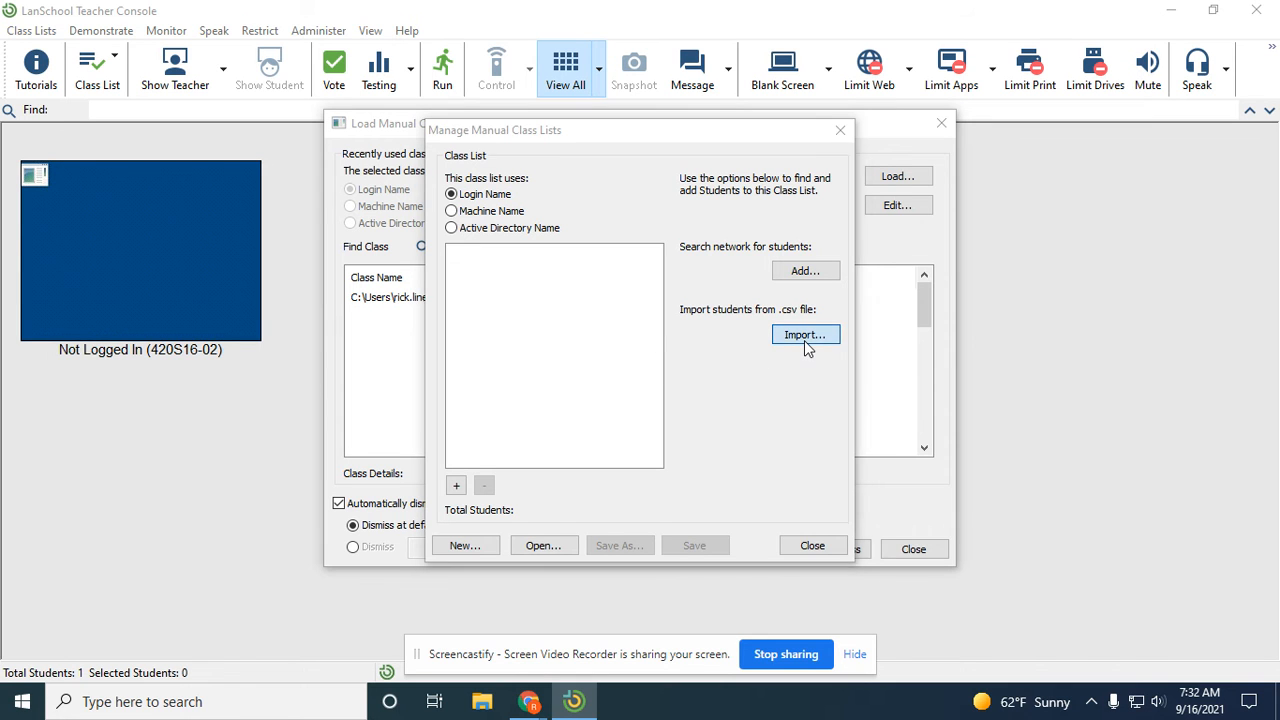
left_click(805, 334)
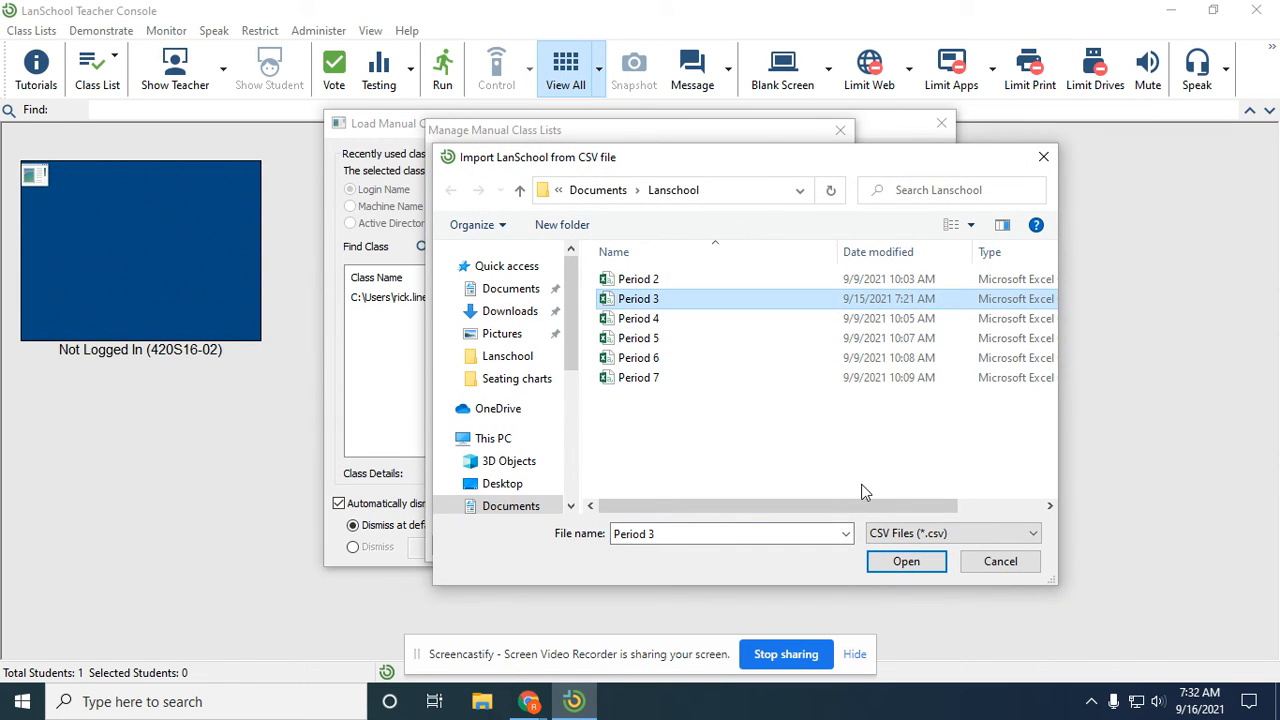
Import the Period 3 CSV (35 students), then close the editor saving changes
left_click(905, 561)
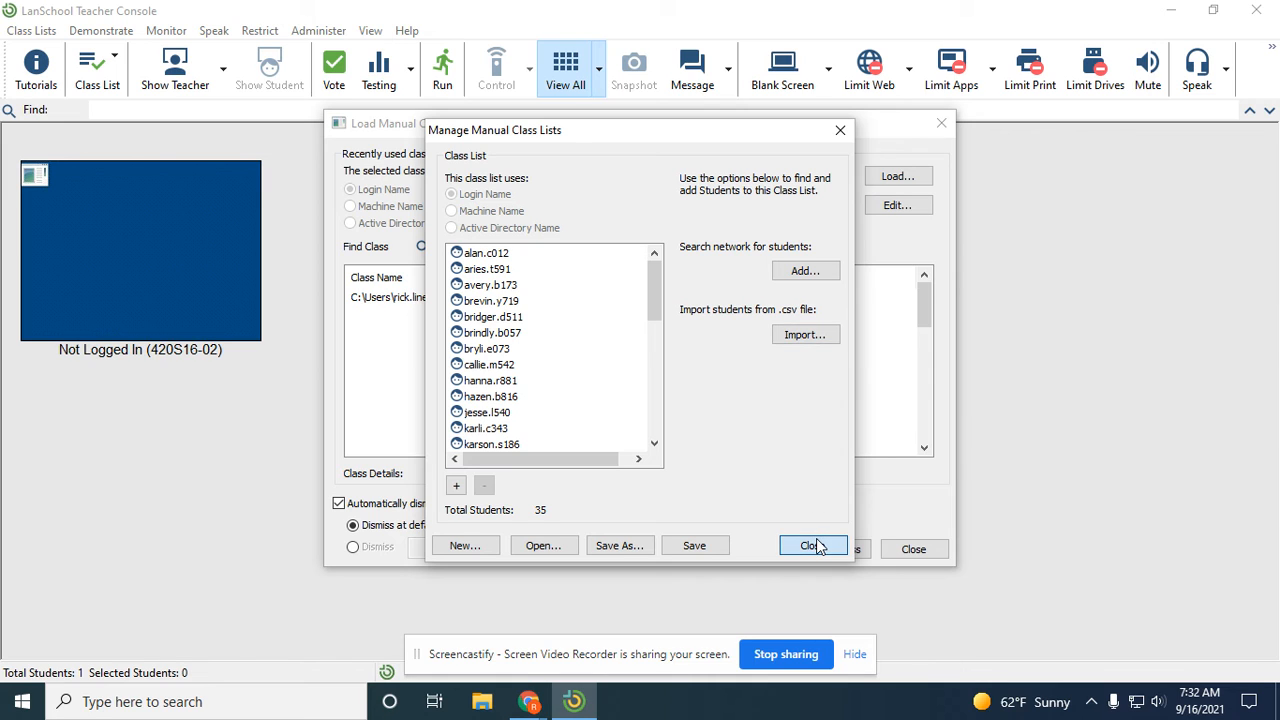
left_click(808, 545)
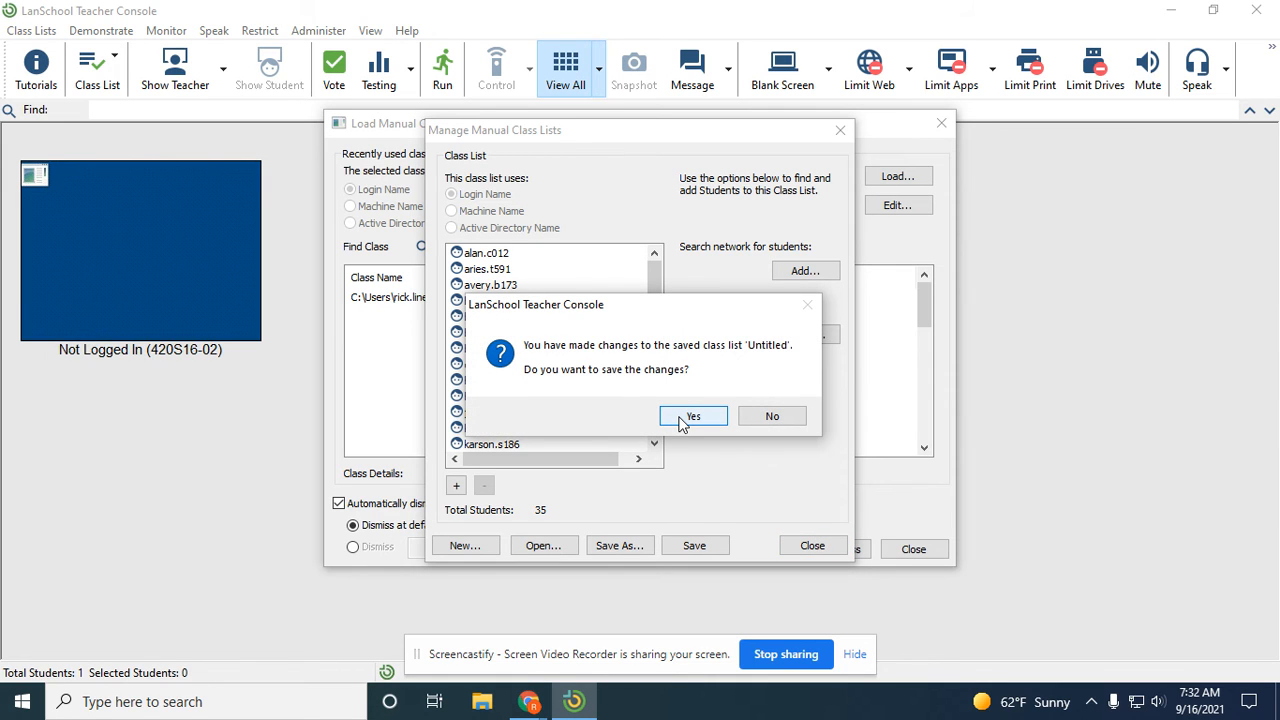
left_click(693, 416)
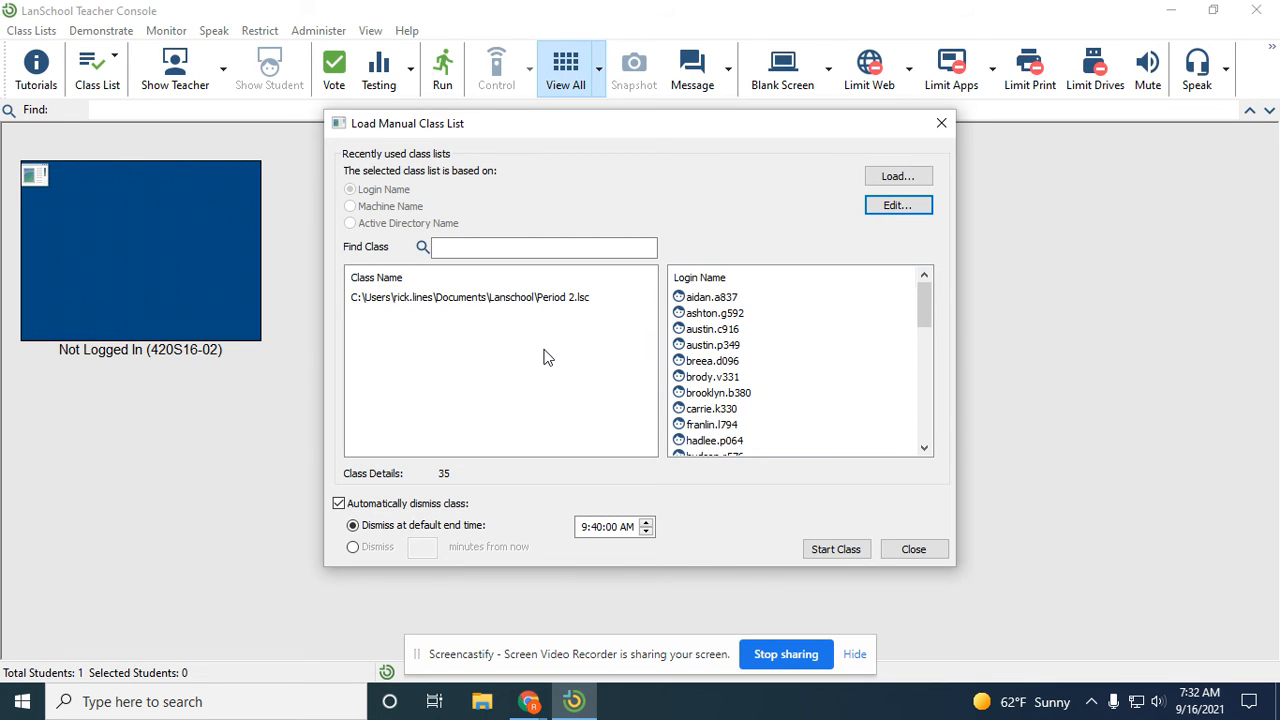
left_click(470, 297)
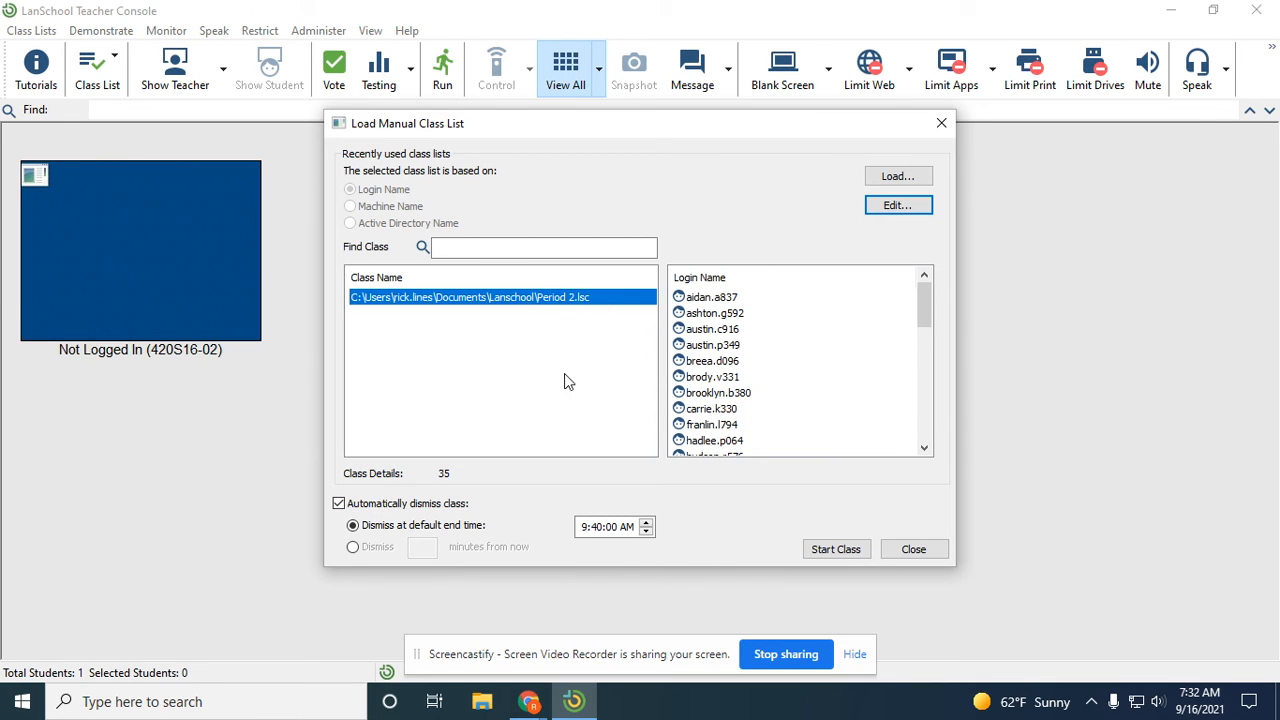
mouse_move(533, 346)
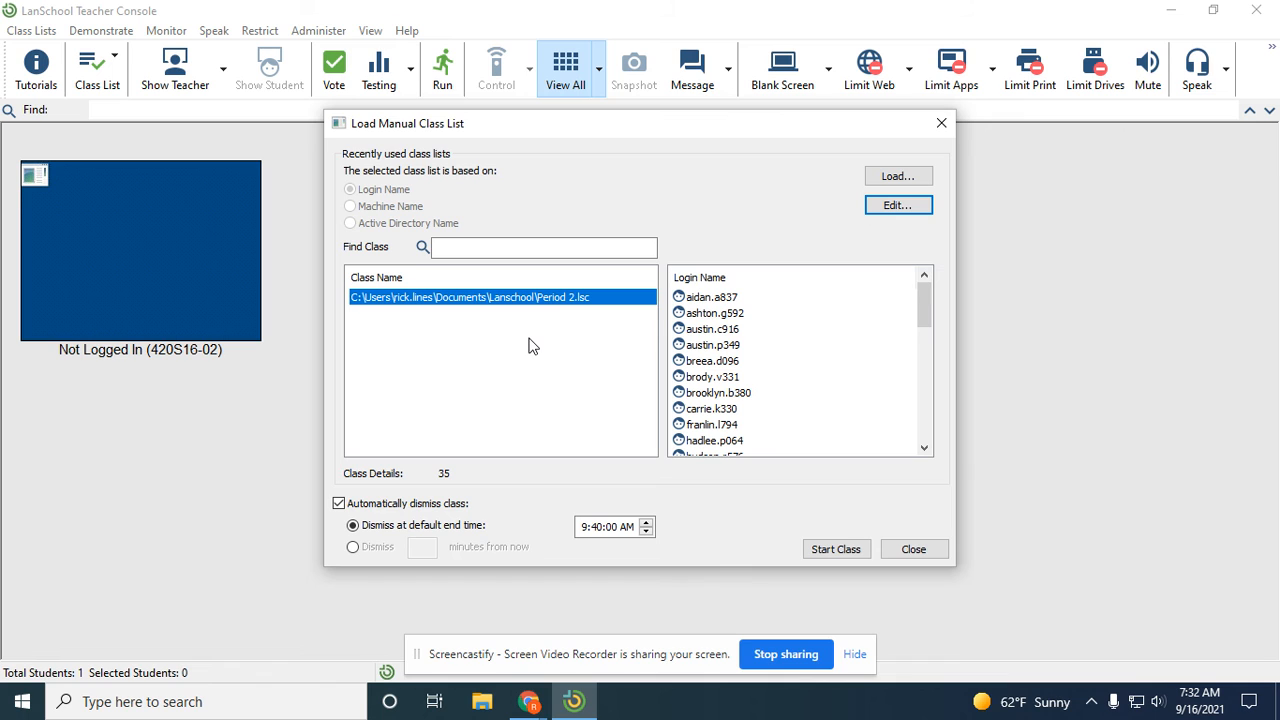
mouse_move(550, 390)
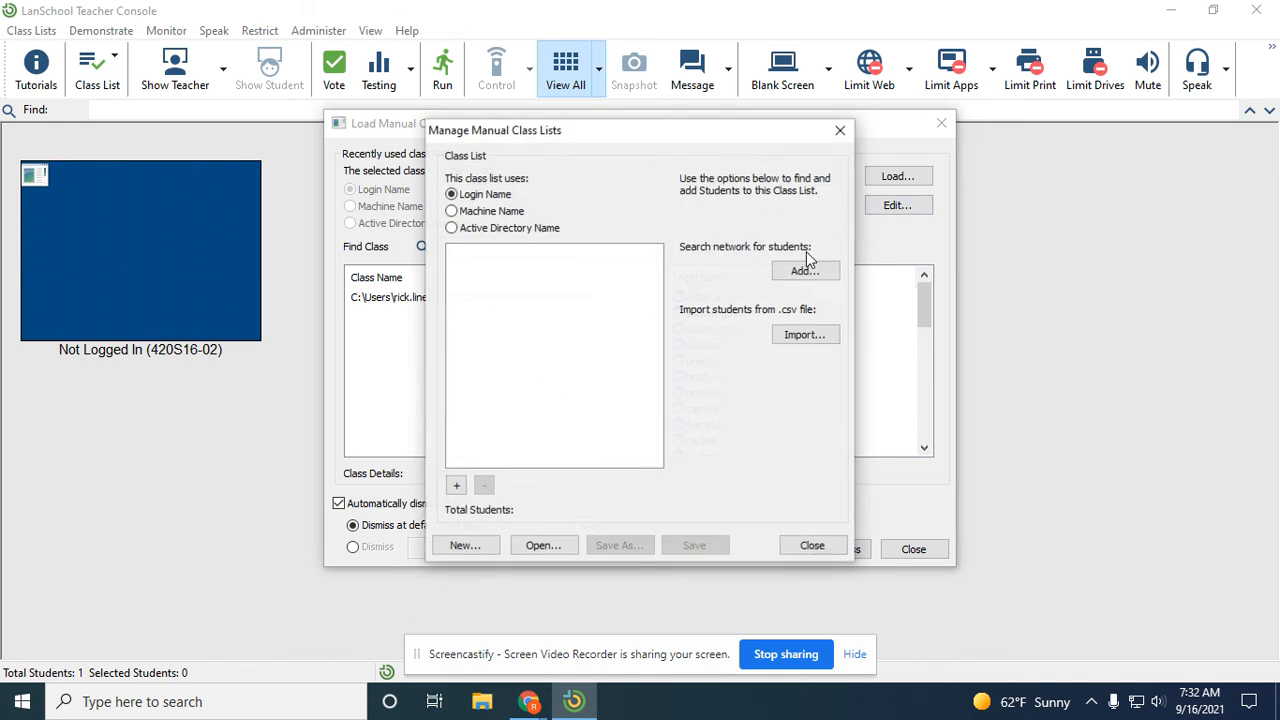
left_click(805, 334)
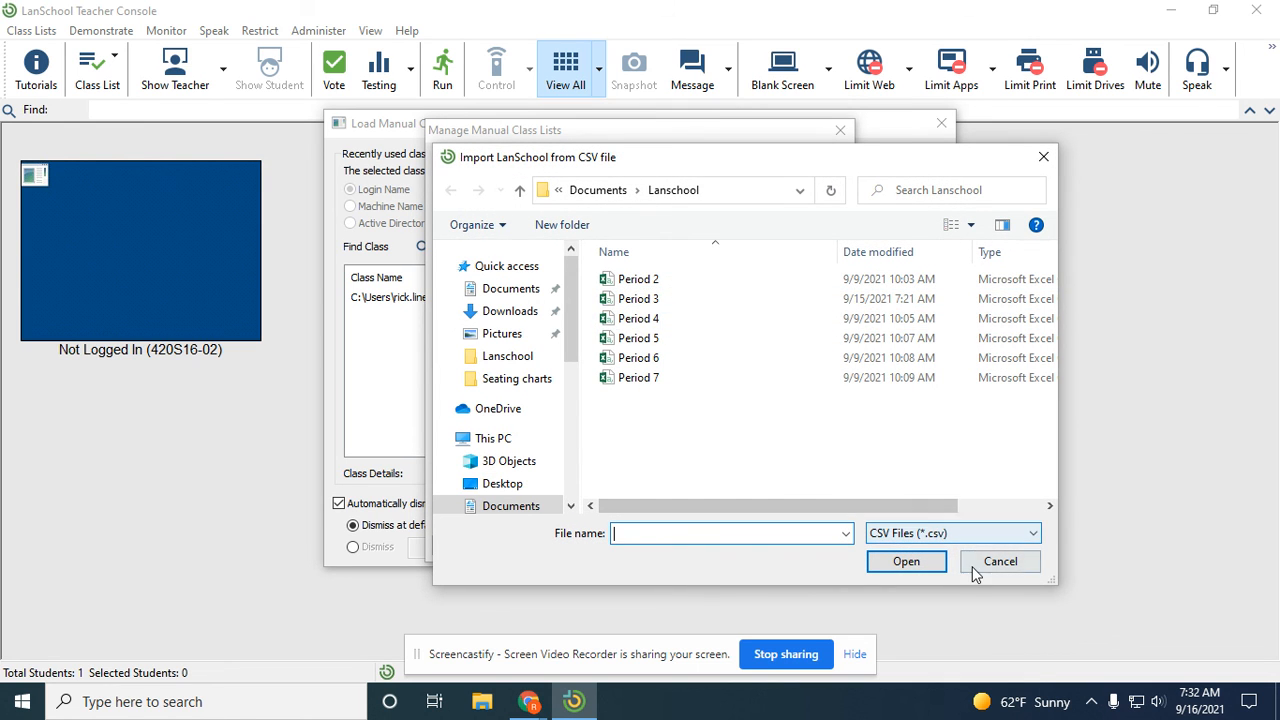
left_click(999, 561)
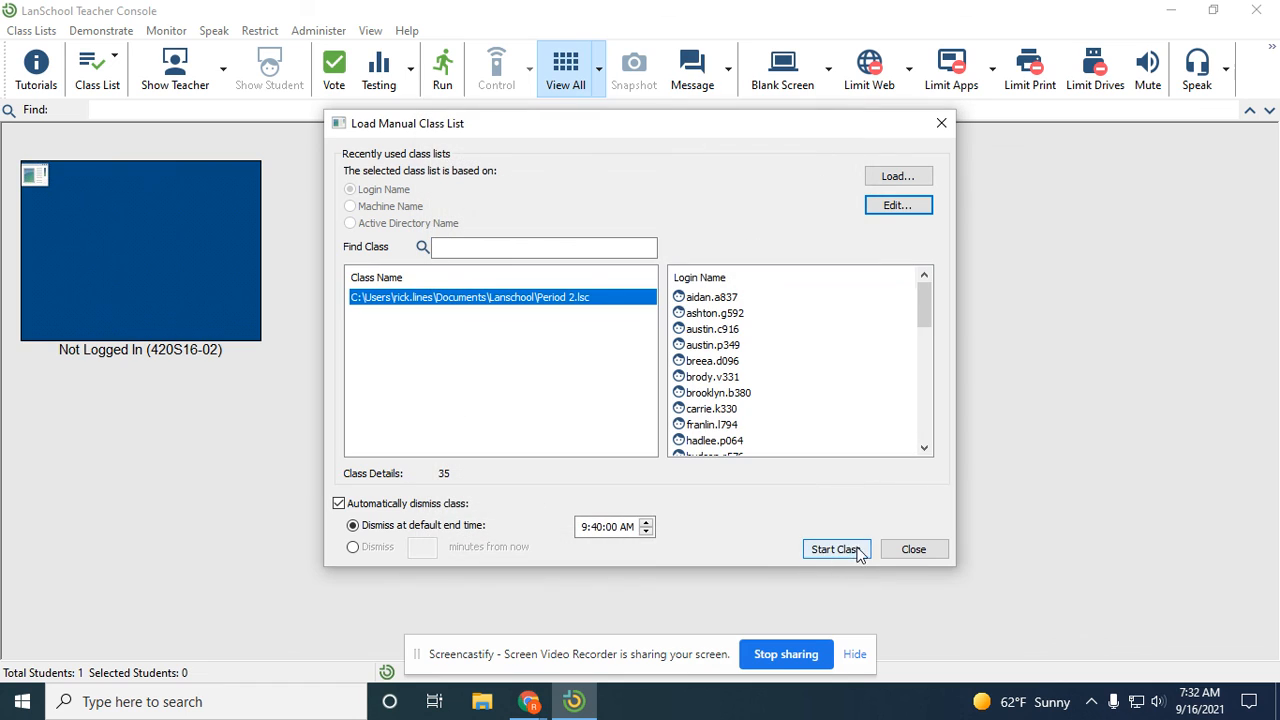